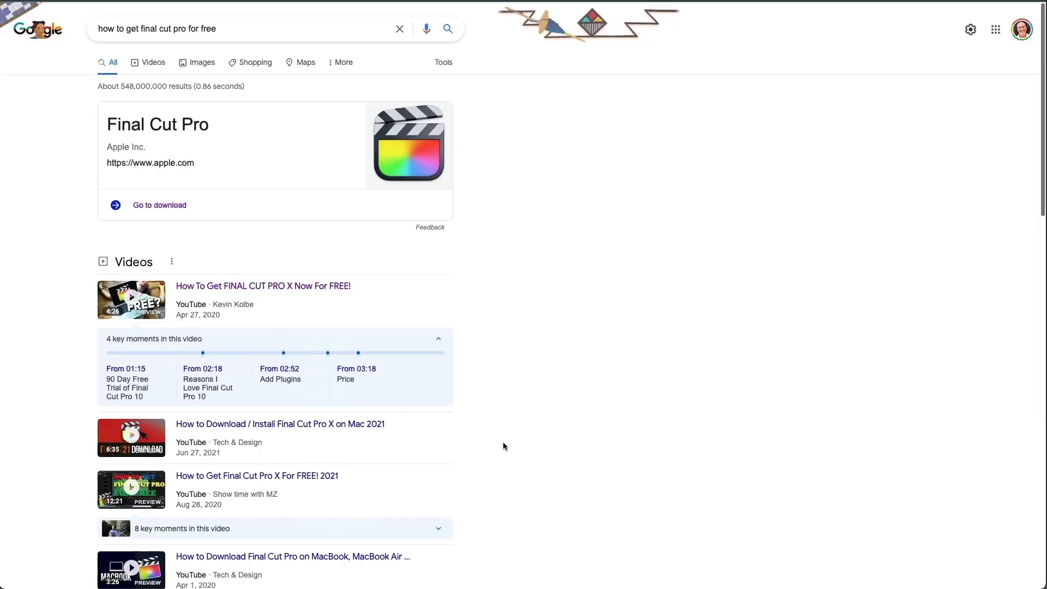
Step: Locate the 'Super EASY Way To Animate Text' video in Channel content
{"action": "scroll", "scroll_direction": "down", "scroll_amount": 3}
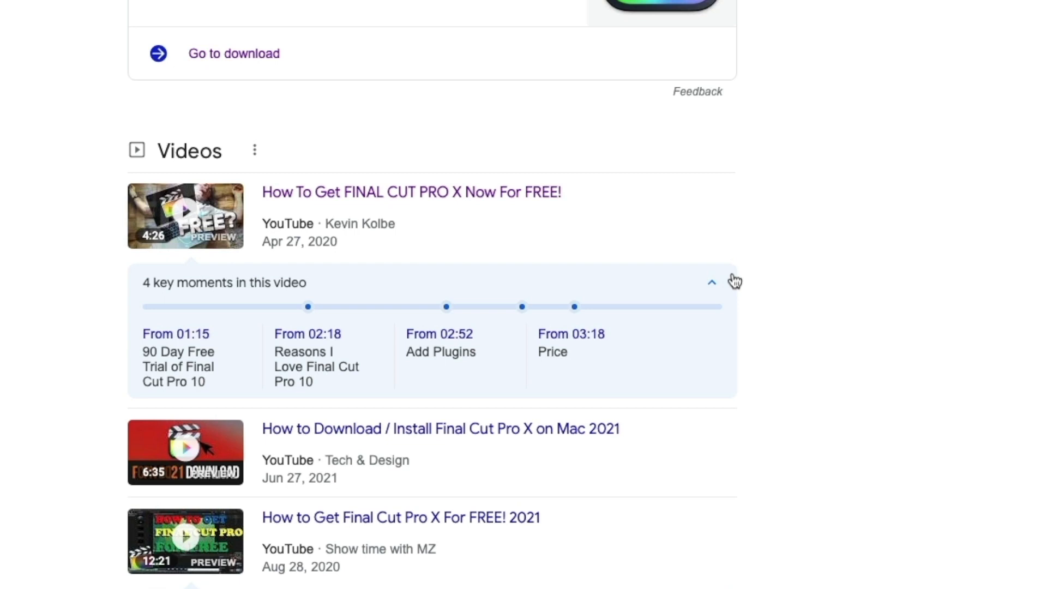
{"action": "mouse_move", "coordinate": [307, 361]}
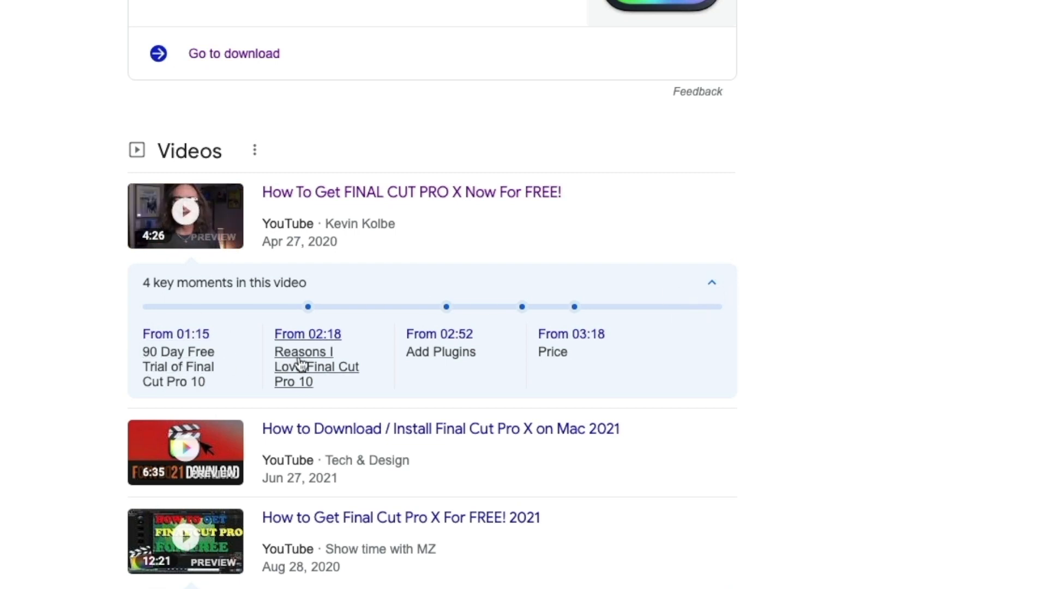
{"action": "mouse_move", "coordinate": [440, 351]}
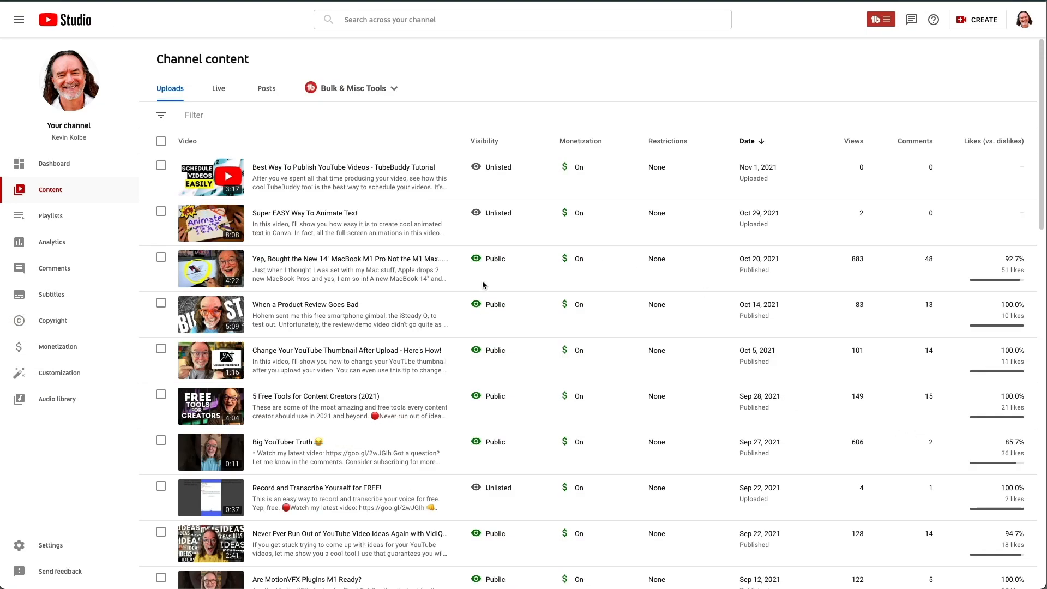
{"action": "mouse_move", "coordinate": [403, 267]}
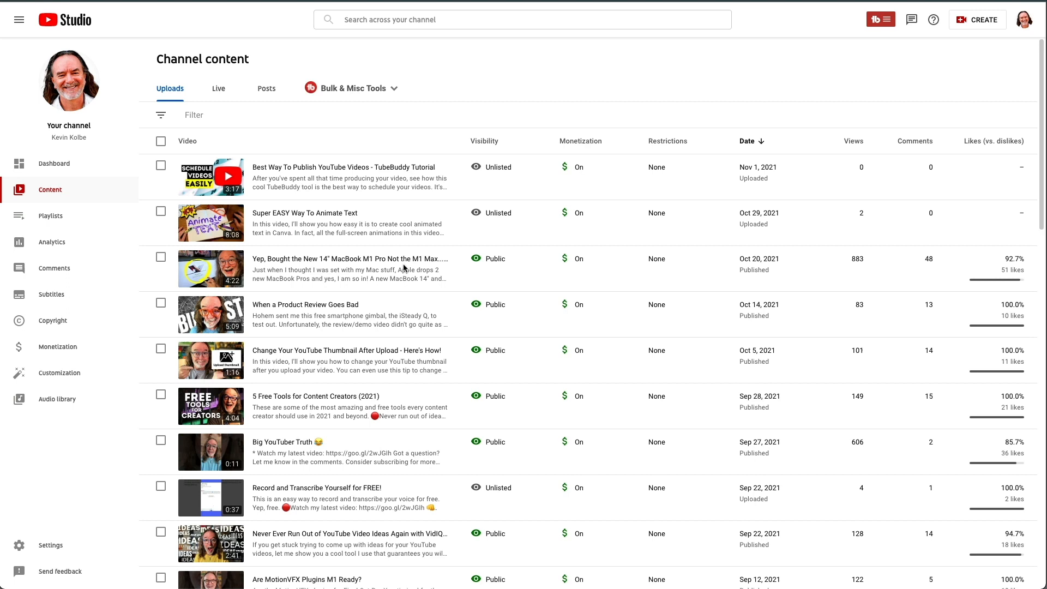
{"action": "mouse_move", "coordinate": [308, 216]}
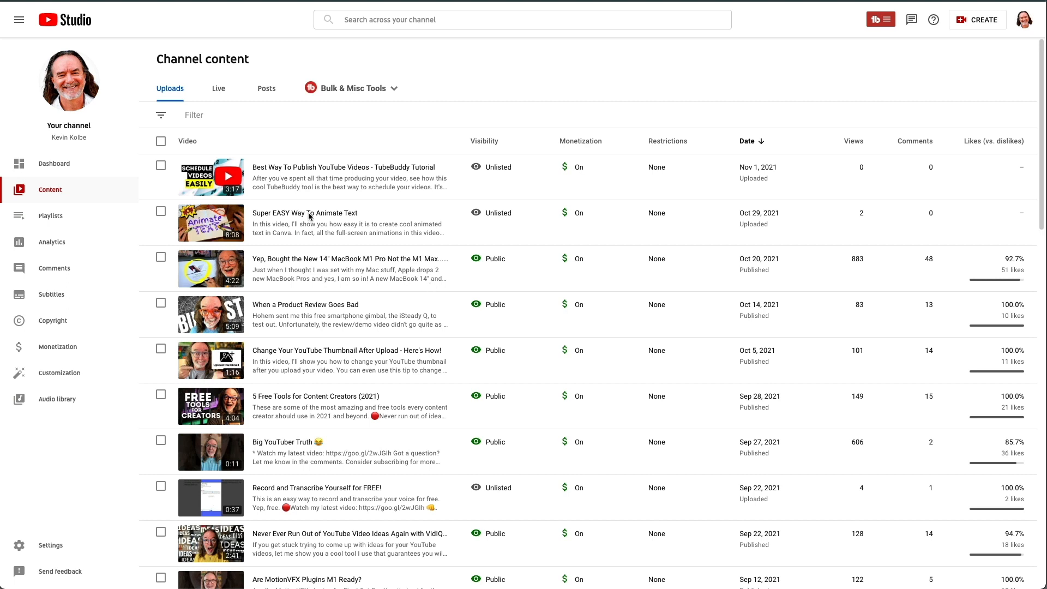
{"action": "mouse_move", "coordinate": [261, 188]}
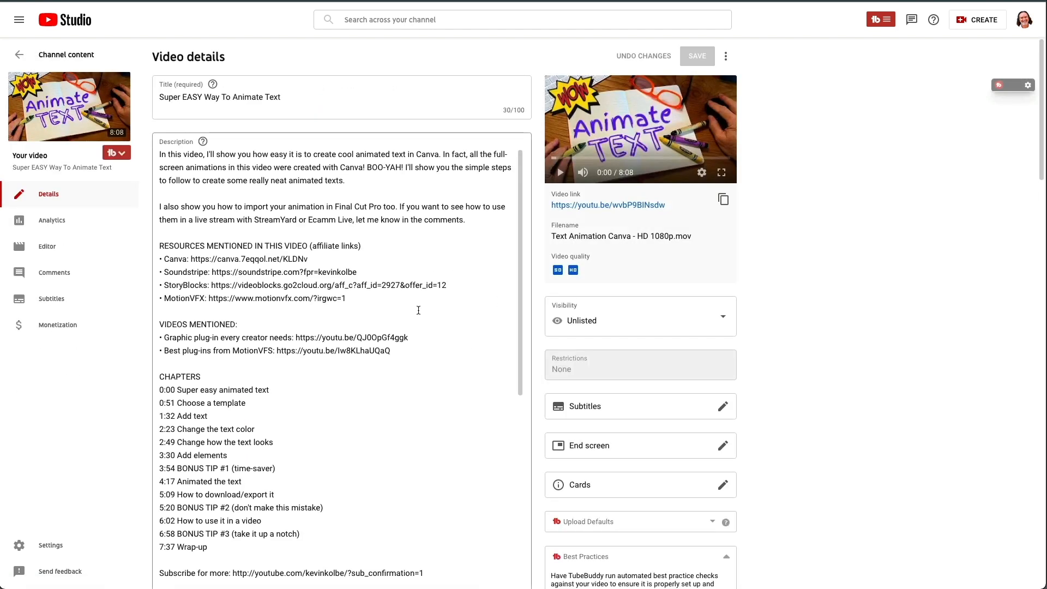
Step: Play and pause the preview player briefly at the start of the video
{"action": "scroll", "scroll_direction": "down", "scroll_amount": 3}
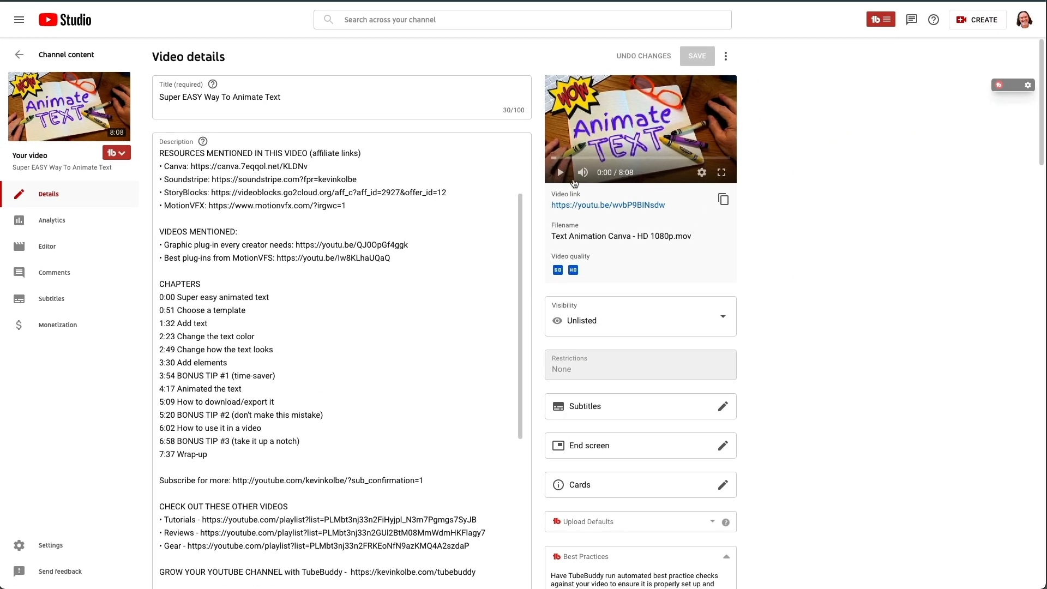
{"action": "left_click", "coordinate": [560, 172]}
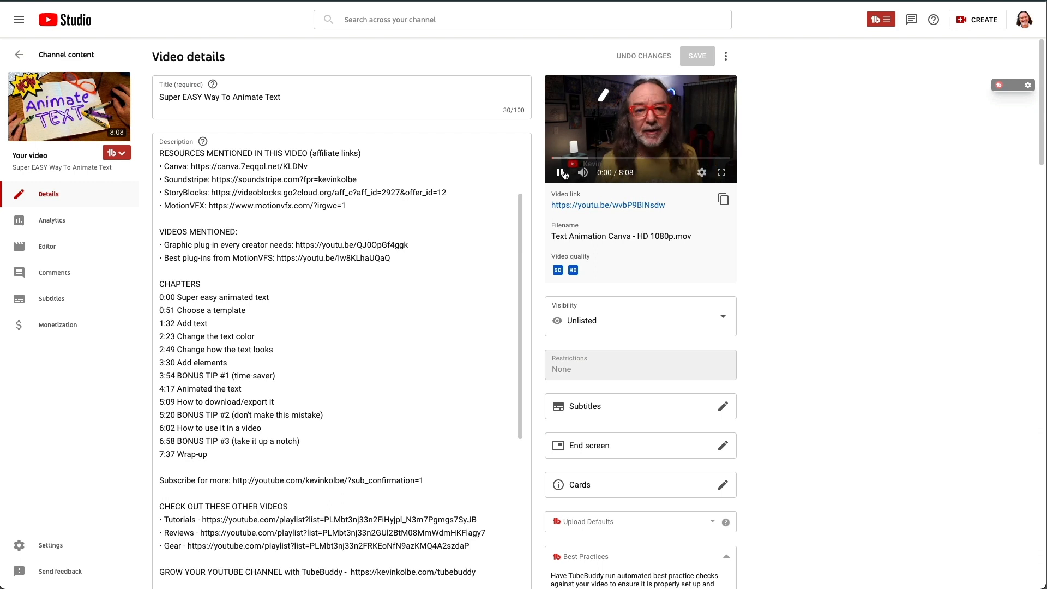
{"action": "left_click", "coordinate": [564, 172]}
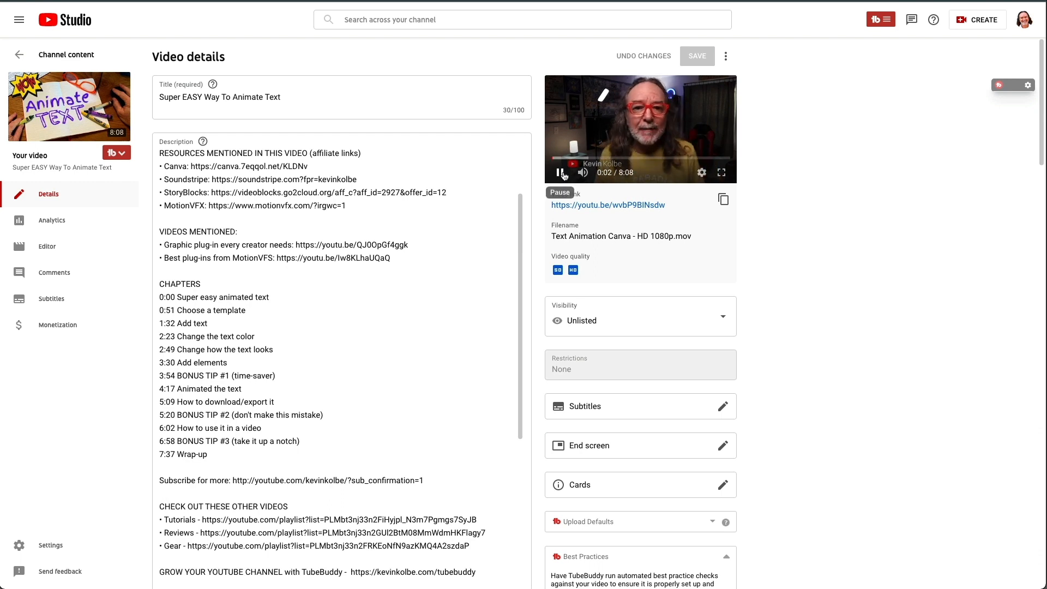
{"action": "left_click", "coordinate": [563, 172]}
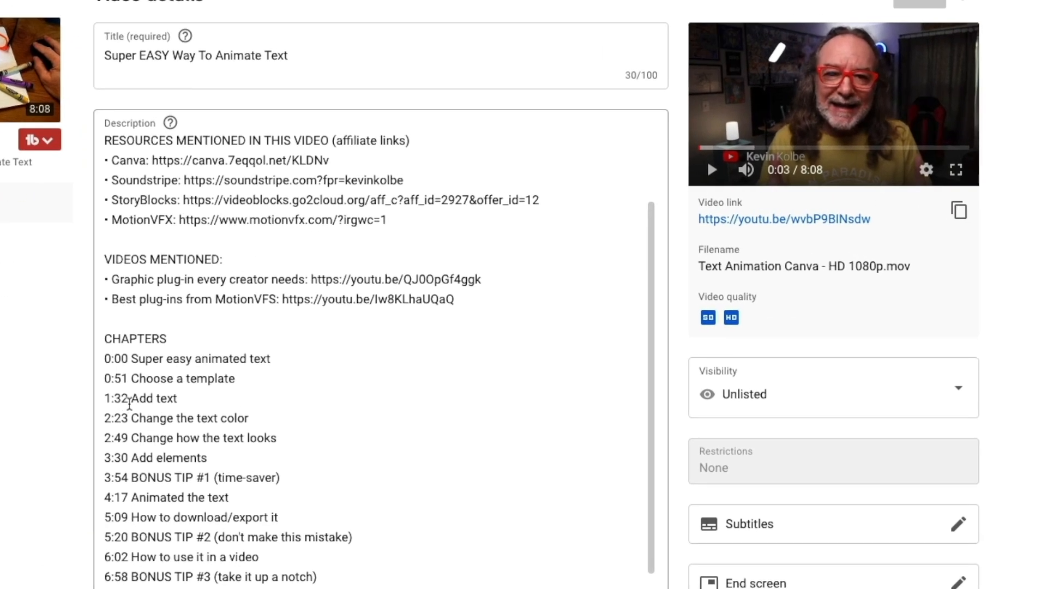
{"action": "mouse_move", "coordinate": [702, 148]}
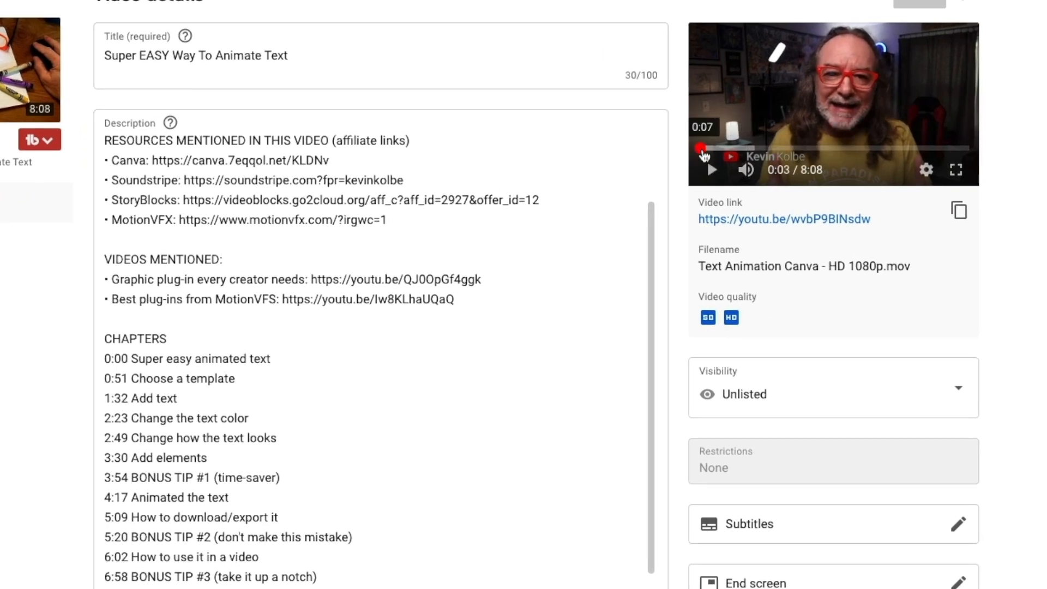
Step: Check the 1:32 'Add text' and 3:54 'BONUS TIP #1' moments match the chapter timestamps
{"action": "left_click", "coordinate": [740, 147]}
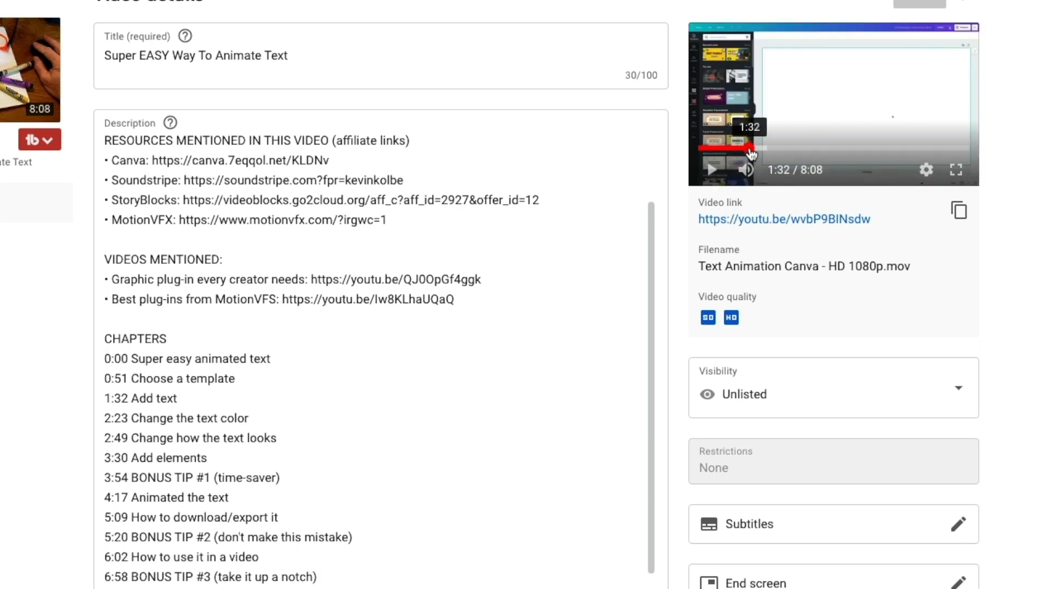
{"action": "left_click", "coordinate": [711, 169]}
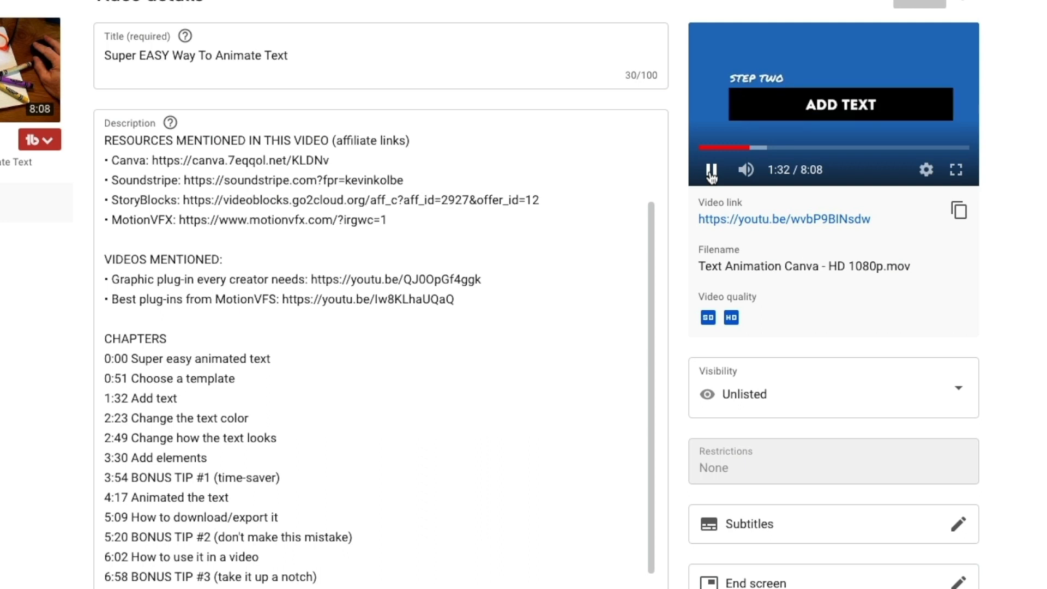
{"action": "left_click", "coordinate": [711, 170]}
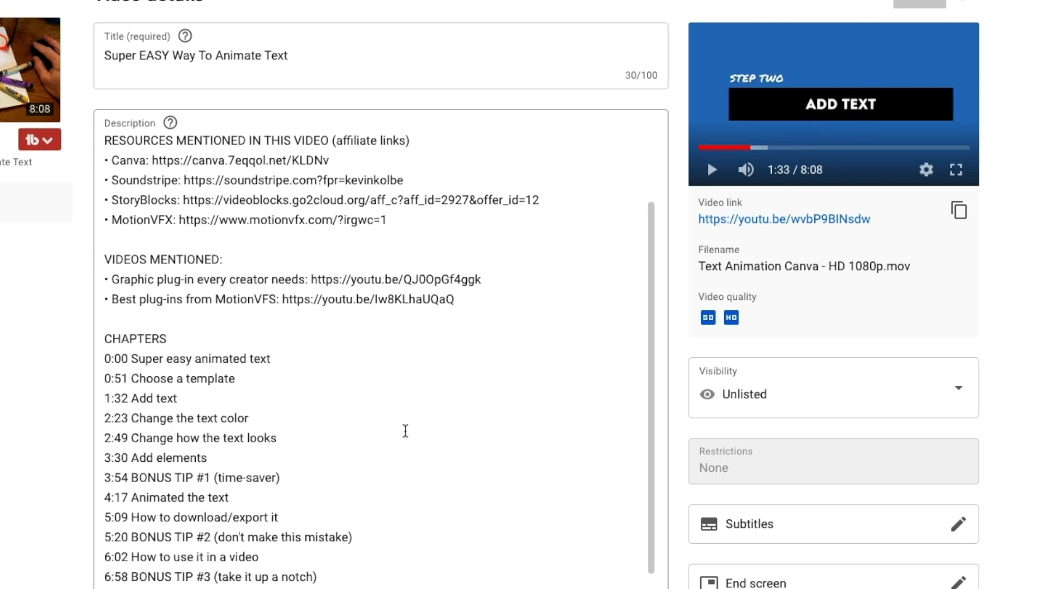
{"action": "mouse_move", "coordinate": [135, 398]}
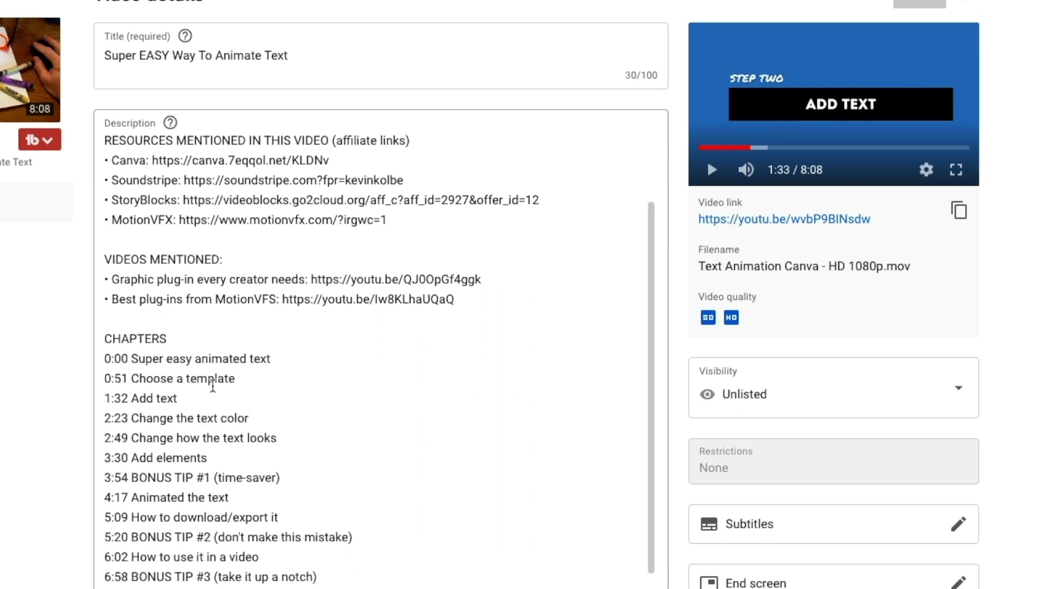
{"action": "mouse_move", "coordinate": [175, 447]}
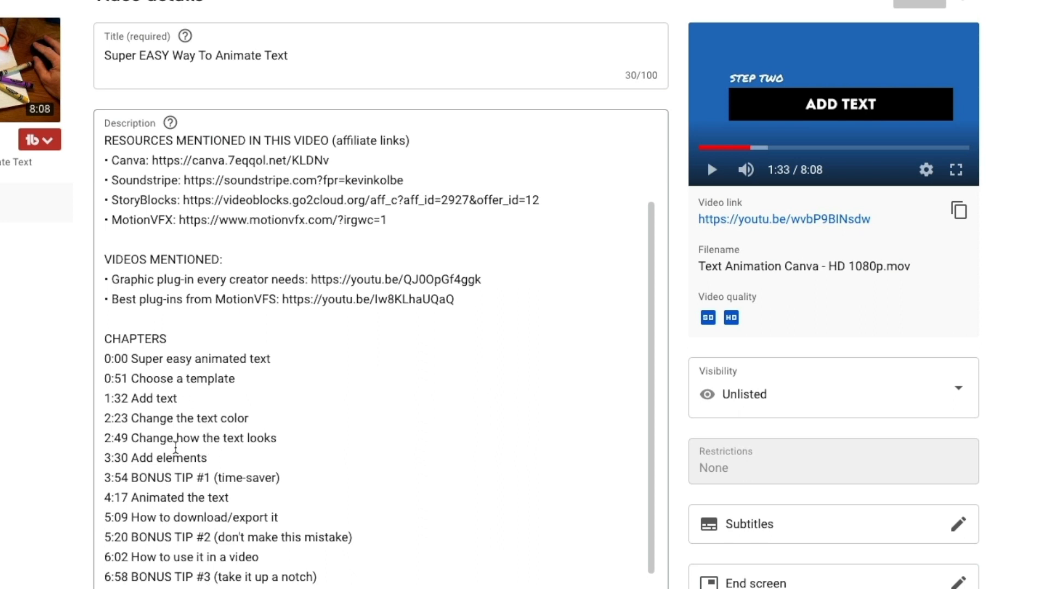
{"action": "mouse_move", "coordinate": [199, 425]}
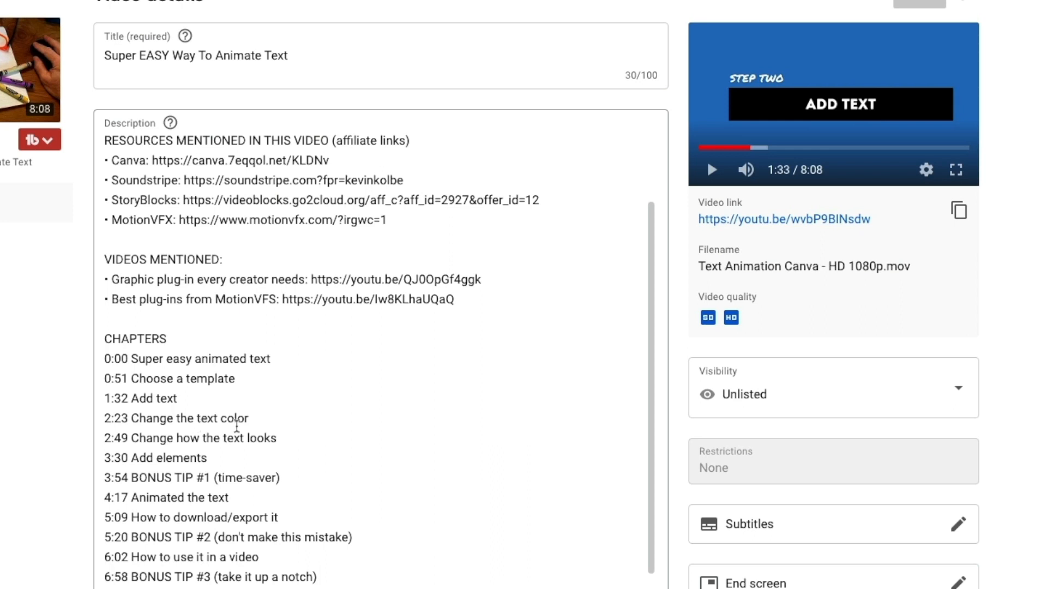
{"action": "mouse_move", "coordinate": [260, 427]}
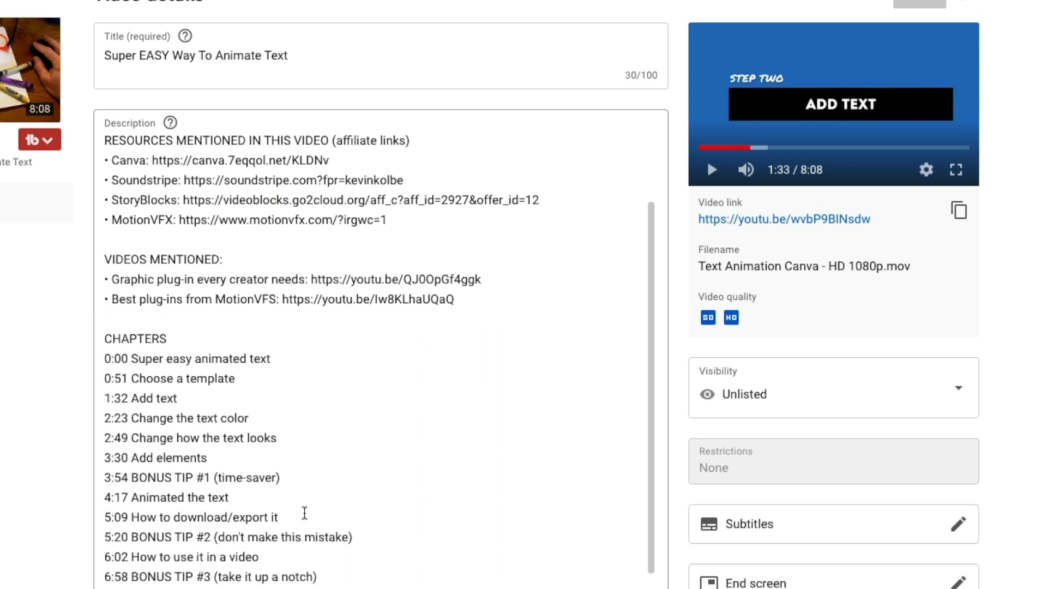
{"action": "mouse_move", "coordinate": [122, 479]}
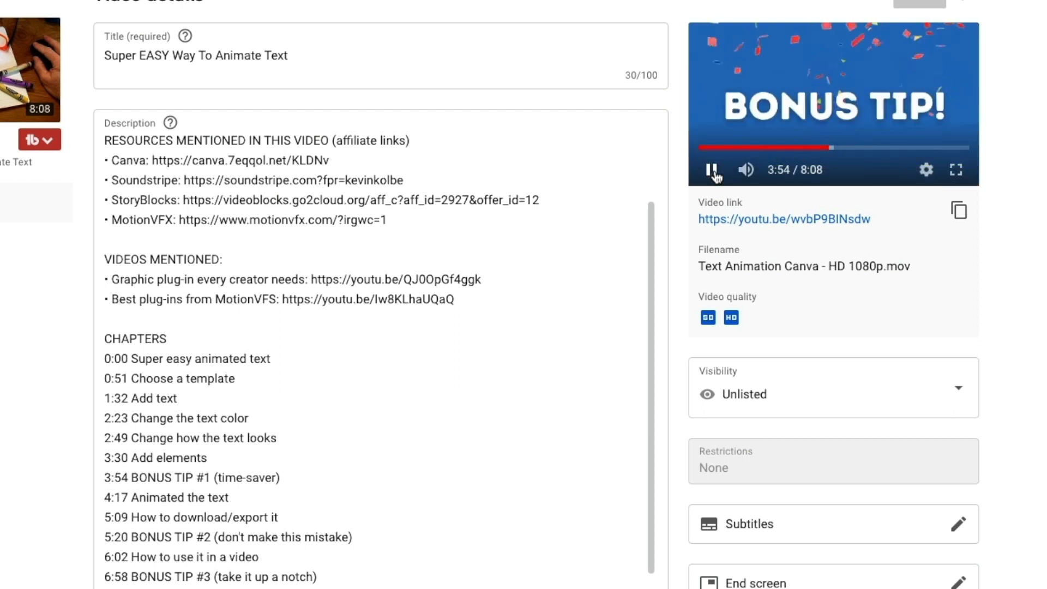
{"action": "left_click", "coordinate": [712, 169]}
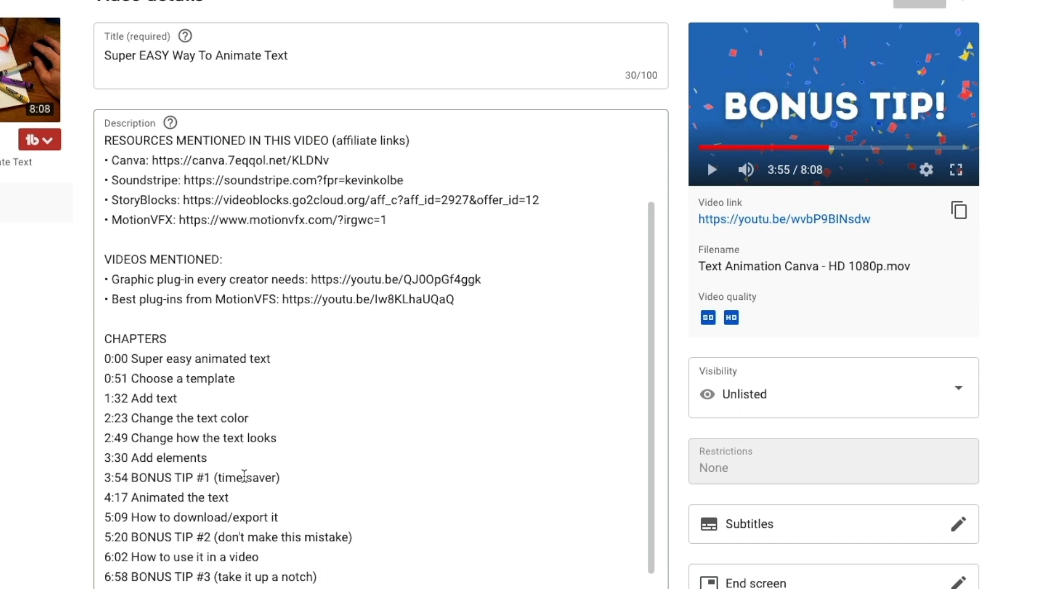
{"action": "mouse_move", "coordinate": [265, 480]}
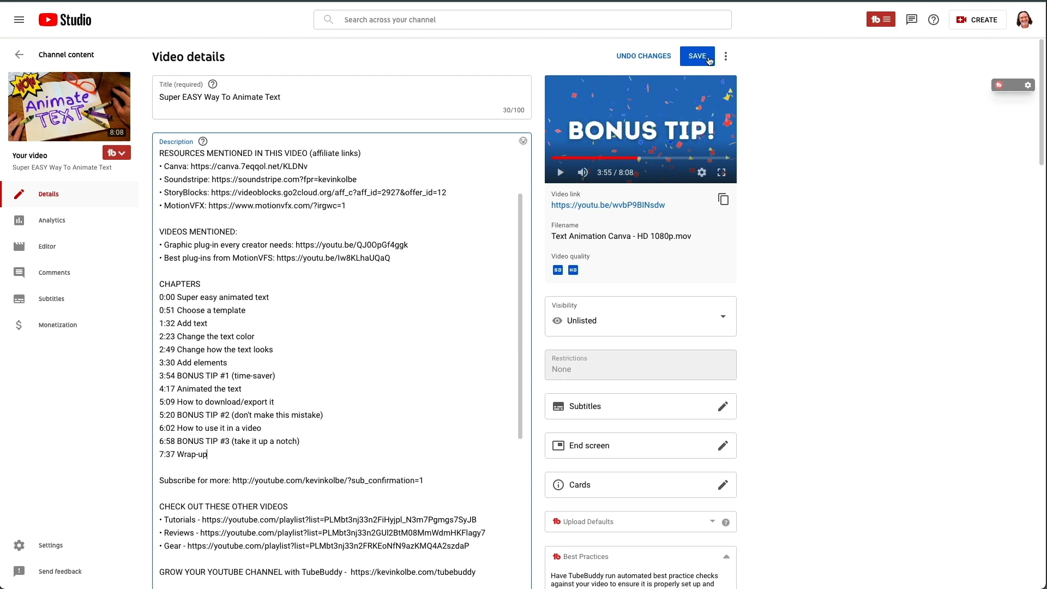
Step: Save the edited description and go to the video's public watch page via its youtu.be link
{"action": "left_click", "coordinate": [697, 56]}
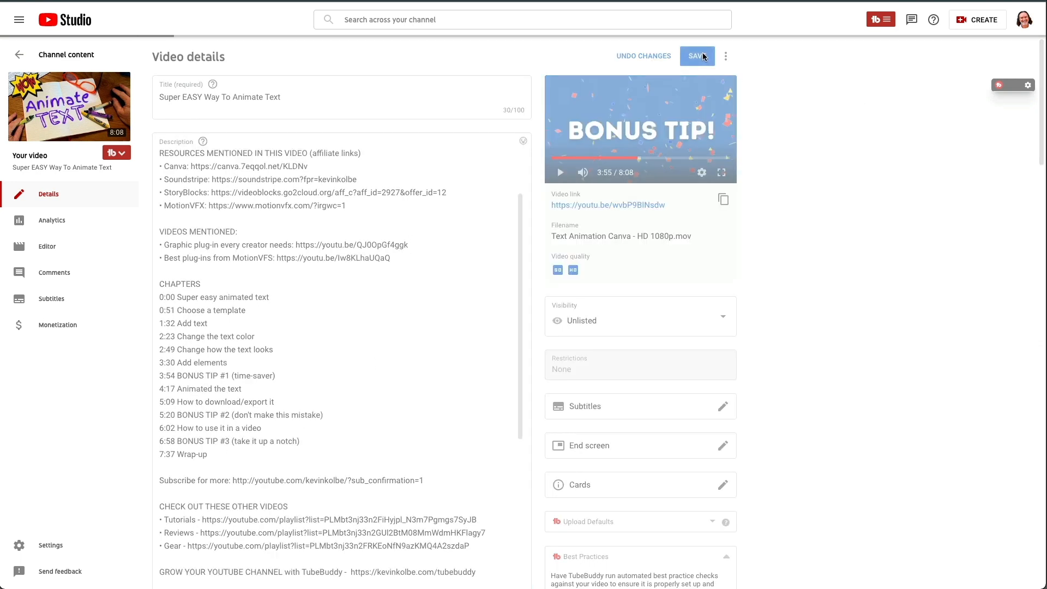
{"action": "left_click", "coordinate": [697, 55]}
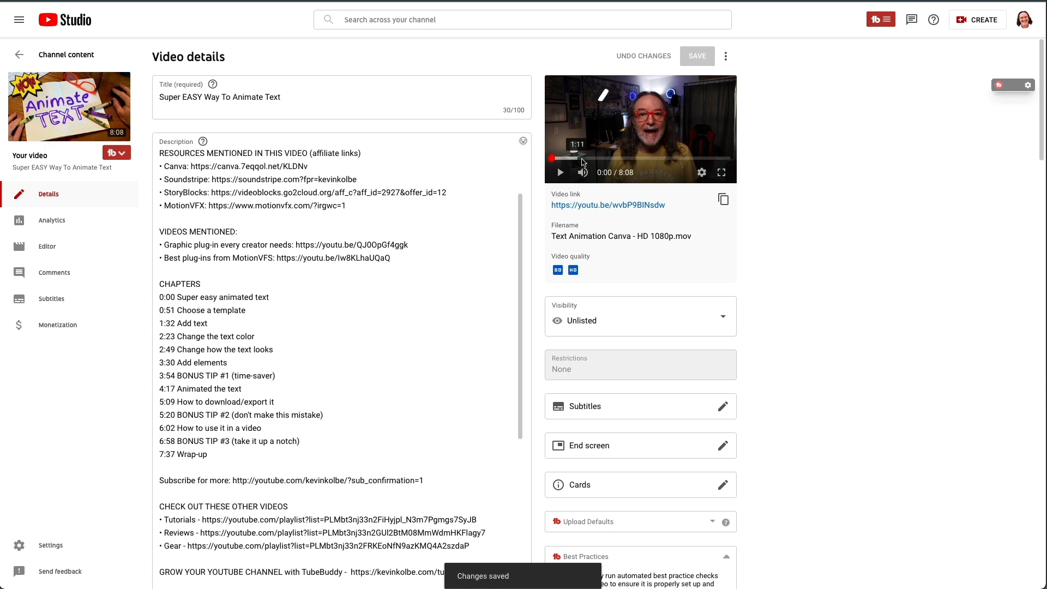
{"action": "left_click", "coordinate": [559, 172]}
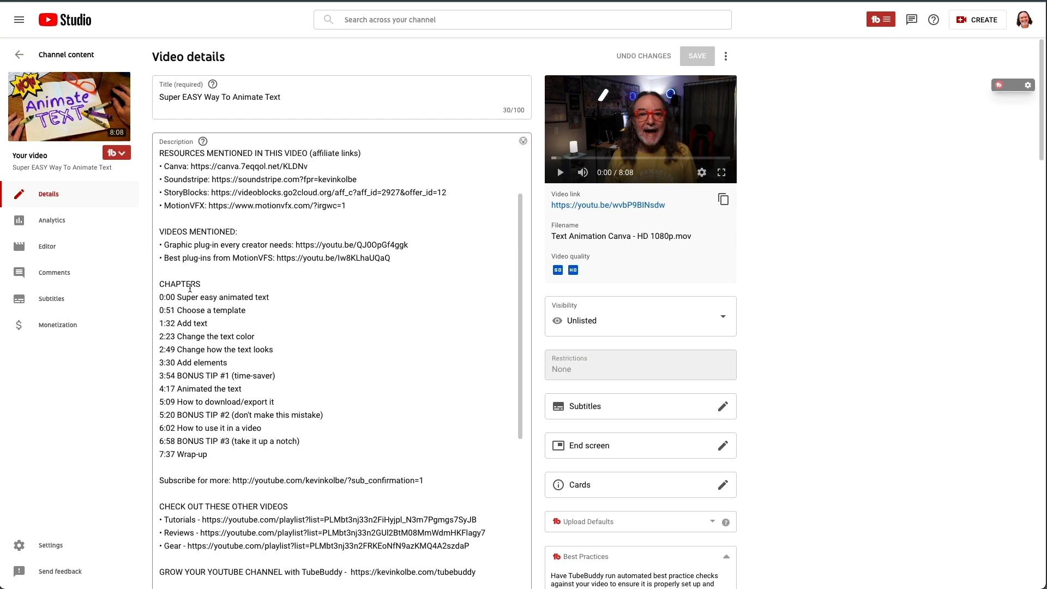
{"action": "mouse_move", "coordinate": [214, 361]}
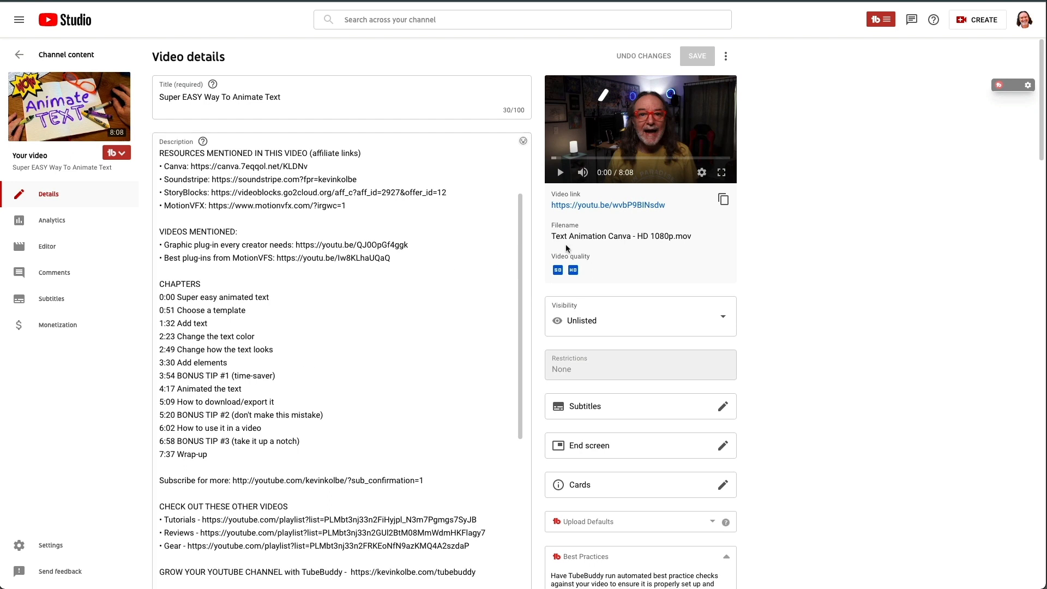
{"action": "left_click", "coordinate": [608, 206]}
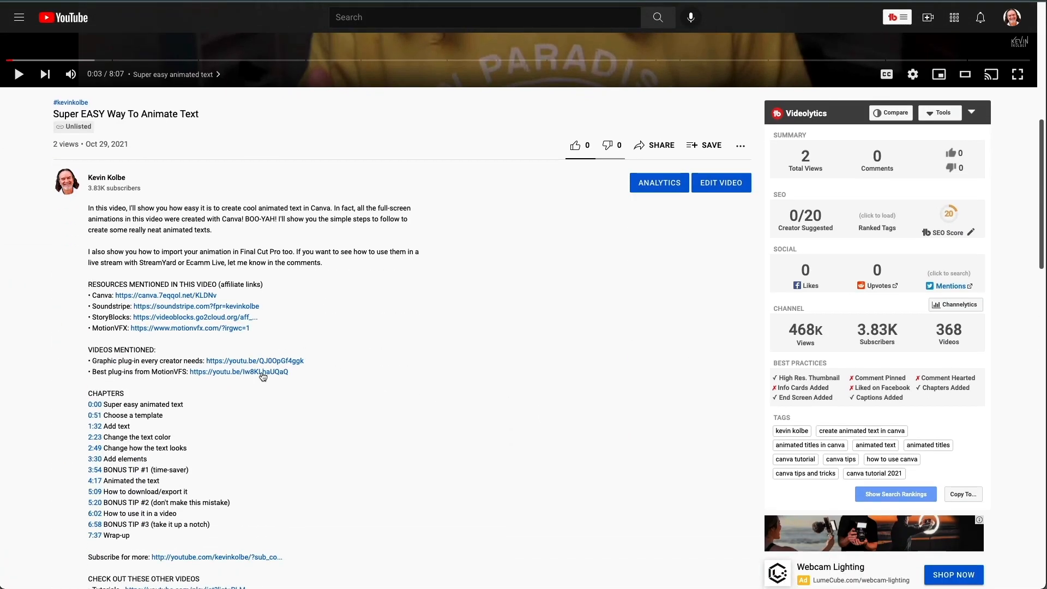
Step: Jump playback to the 3:54 'BONUS TIP #1 (time-saver)' chapter link and pause there
{"action": "scroll", "scroll_direction": "down", "scroll_amount": 3}
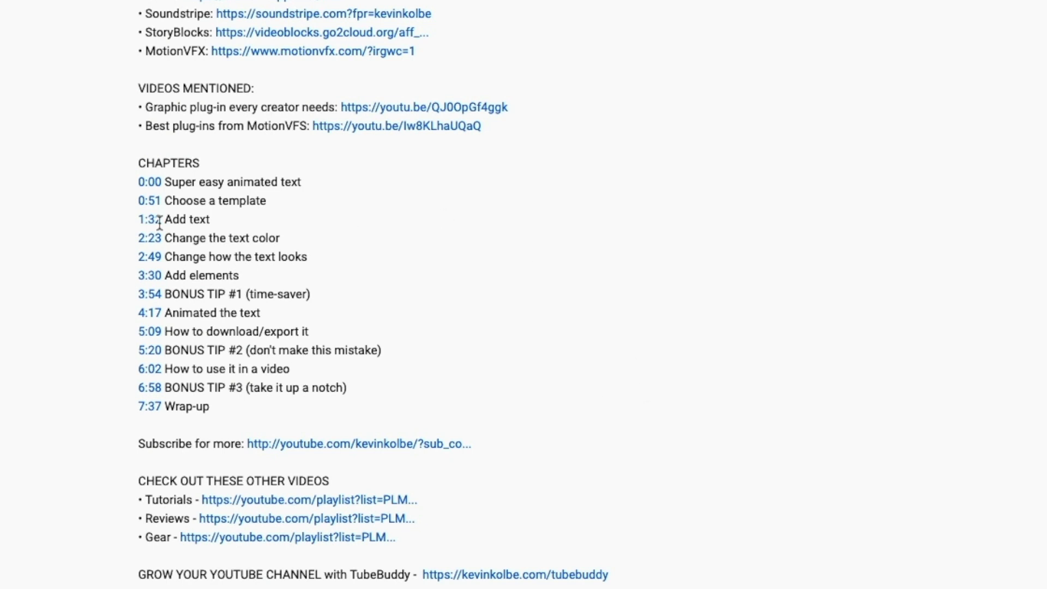
{"action": "mouse_move", "coordinate": [151, 256]}
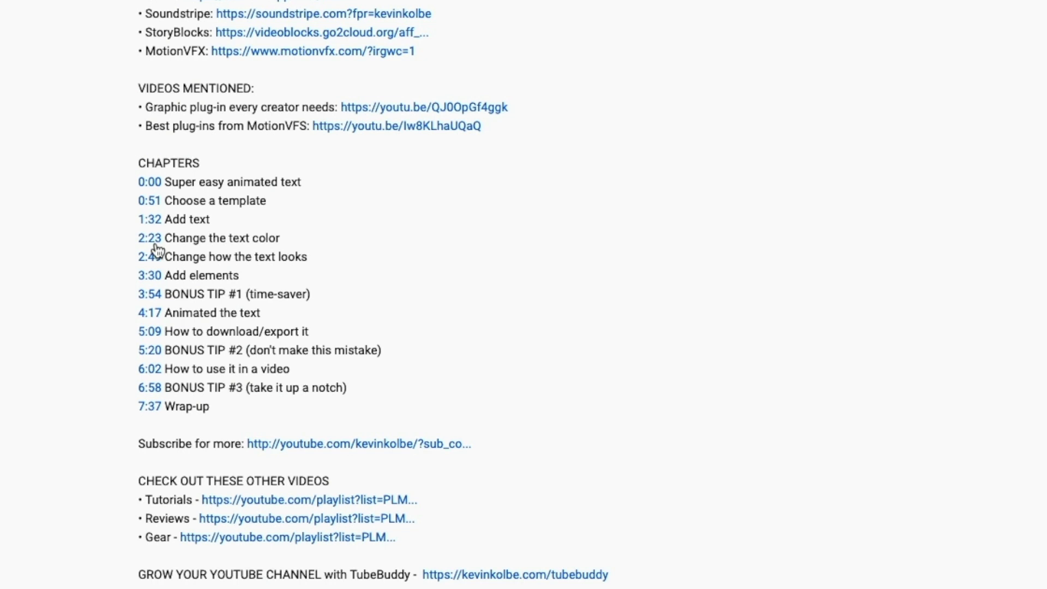
{"action": "mouse_move", "coordinate": [412, 305]}
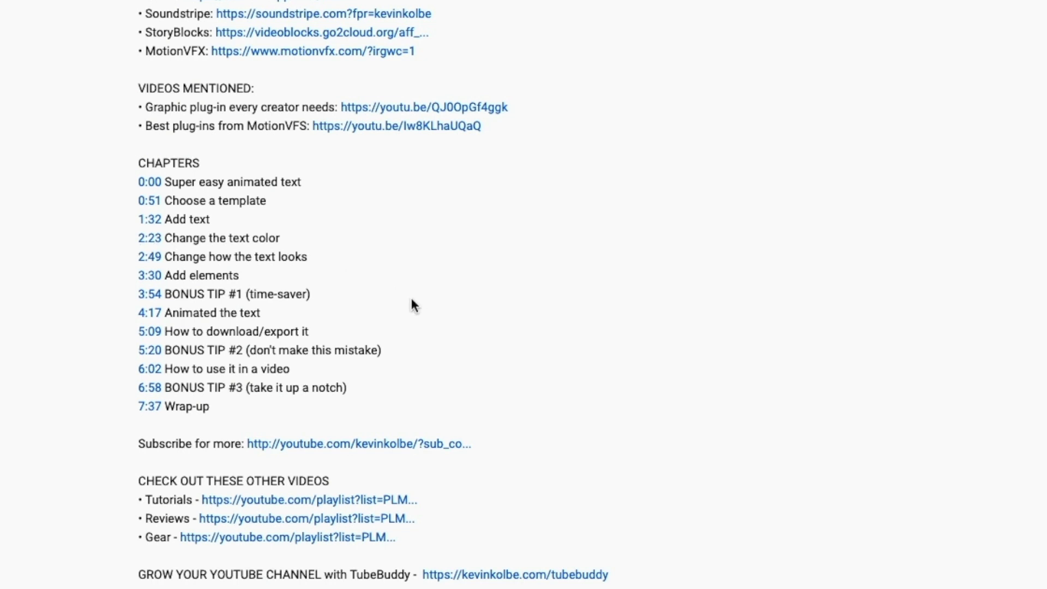
{"action": "scroll", "scroll_direction": "up", "scroll_amount": 3}
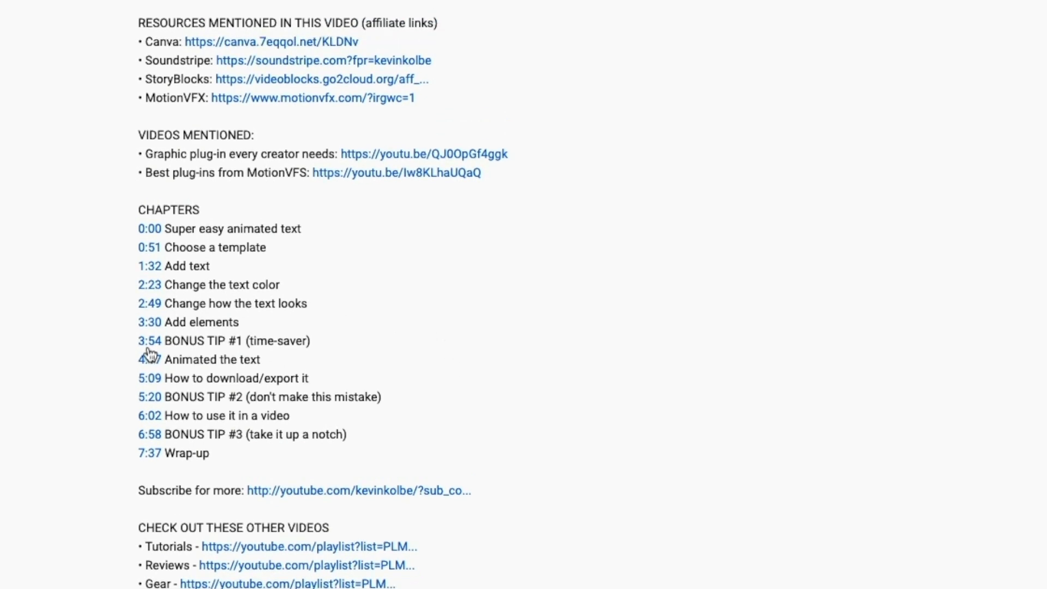
{"action": "mouse_move", "coordinate": [158, 350]}
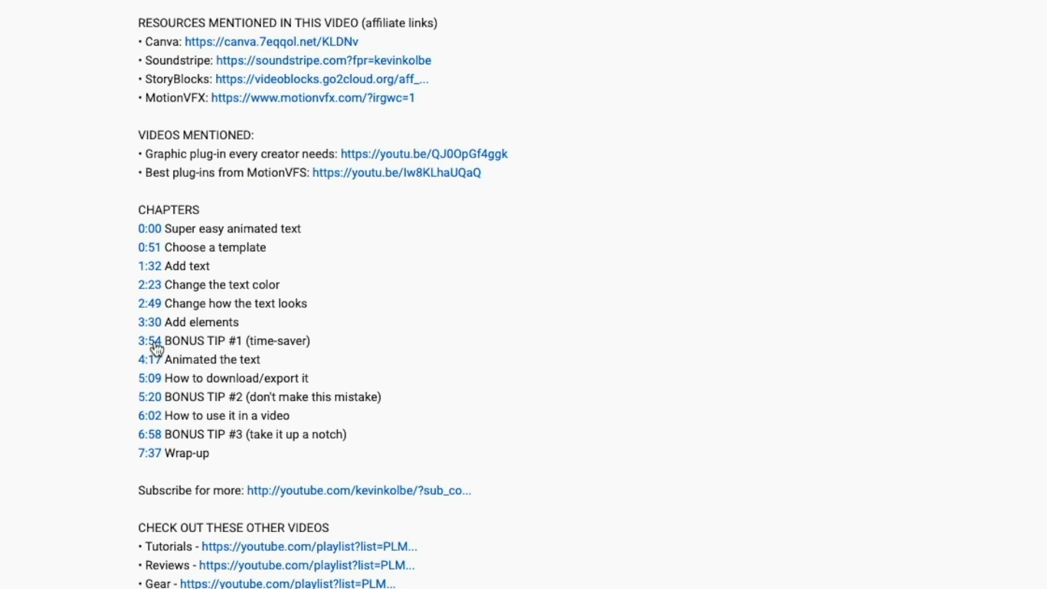
{"action": "left_click", "coordinate": [149, 340]}
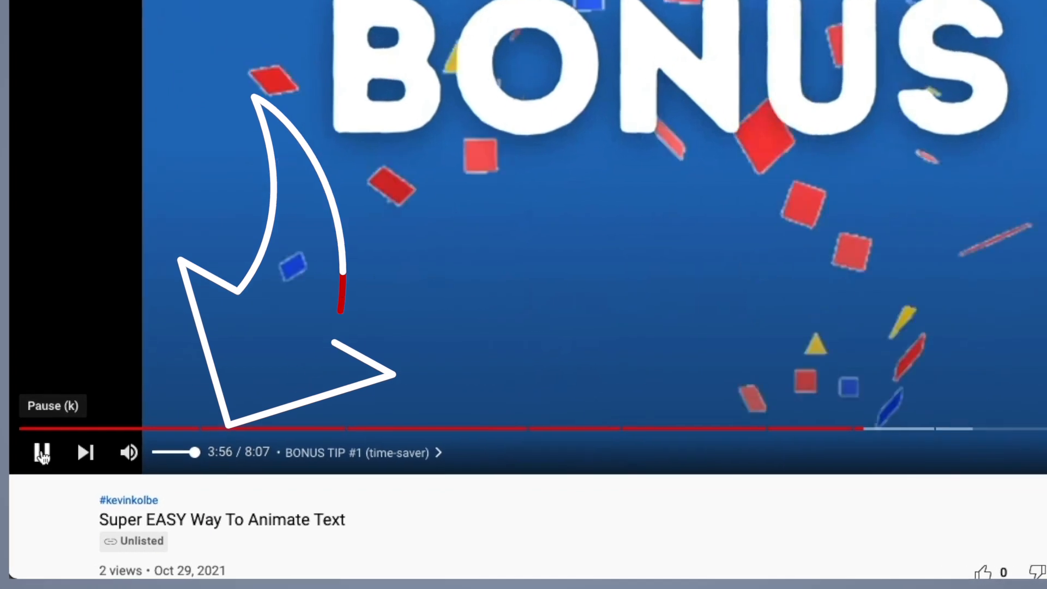
{"action": "left_click", "coordinate": [42, 451]}
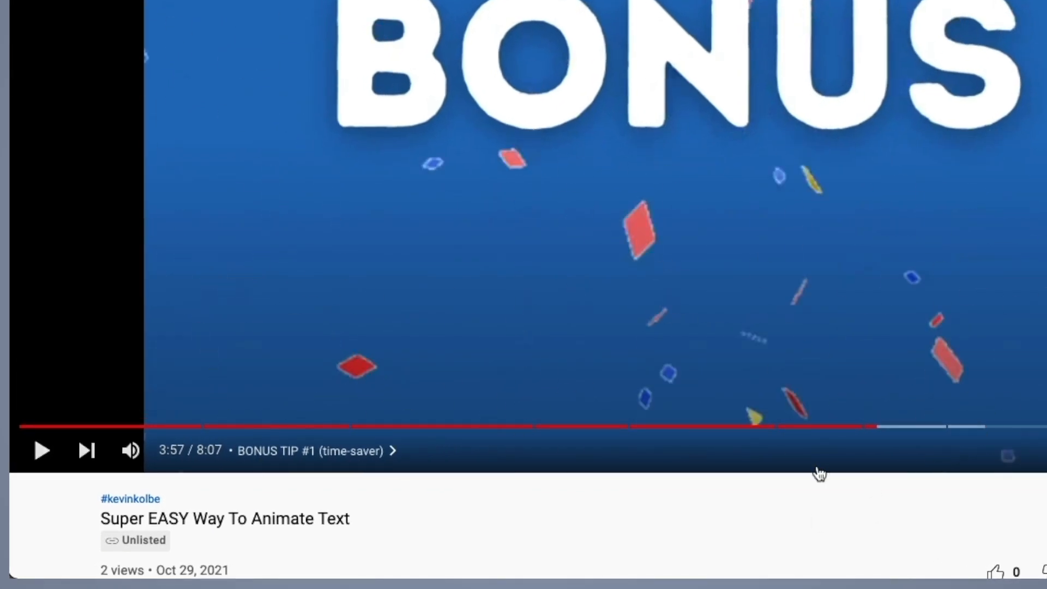
{"action": "scroll", "scroll_direction": "down", "scroll_amount": 3}
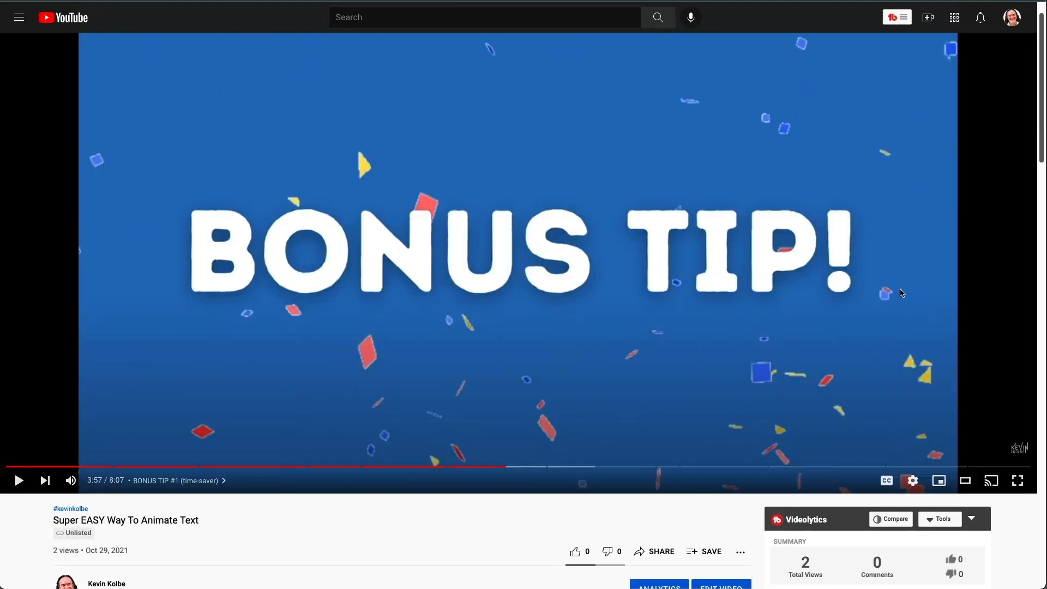
{"action": "mouse_move", "coordinate": [311, 467]}
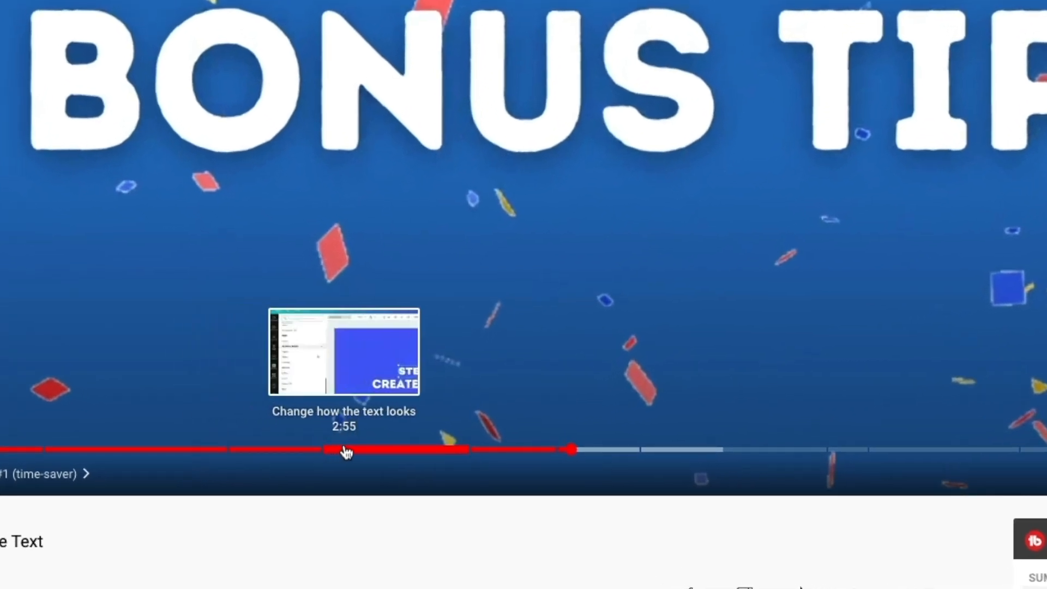
{"action": "mouse_move", "coordinate": [478, 452]}
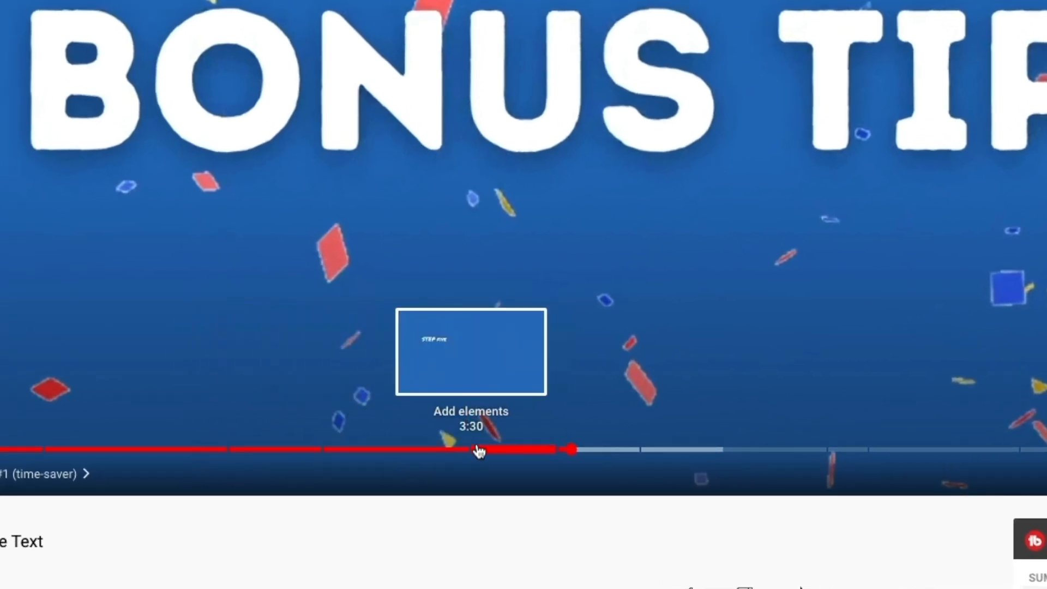
{"action": "mouse_move", "coordinate": [680, 453]}
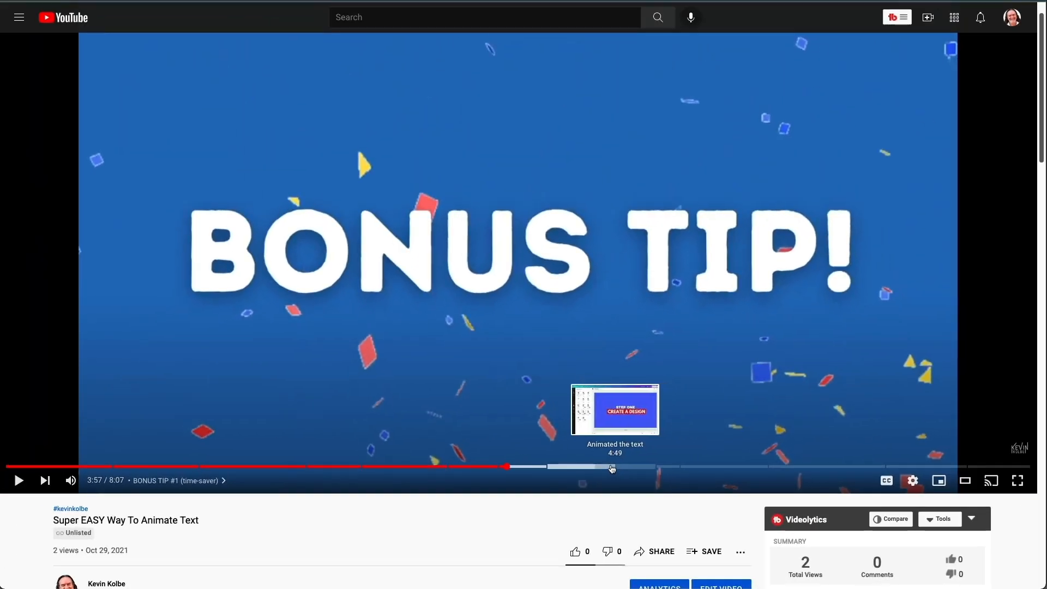
{"action": "mouse_move", "coordinate": [212, 467]}
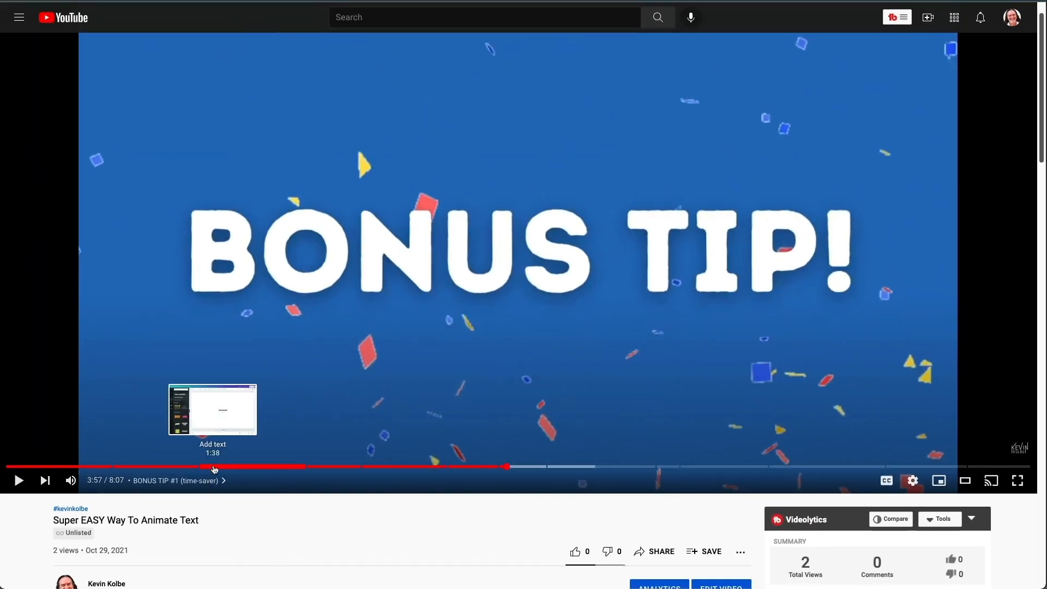
{"action": "mouse_move", "coordinate": [333, 468]}
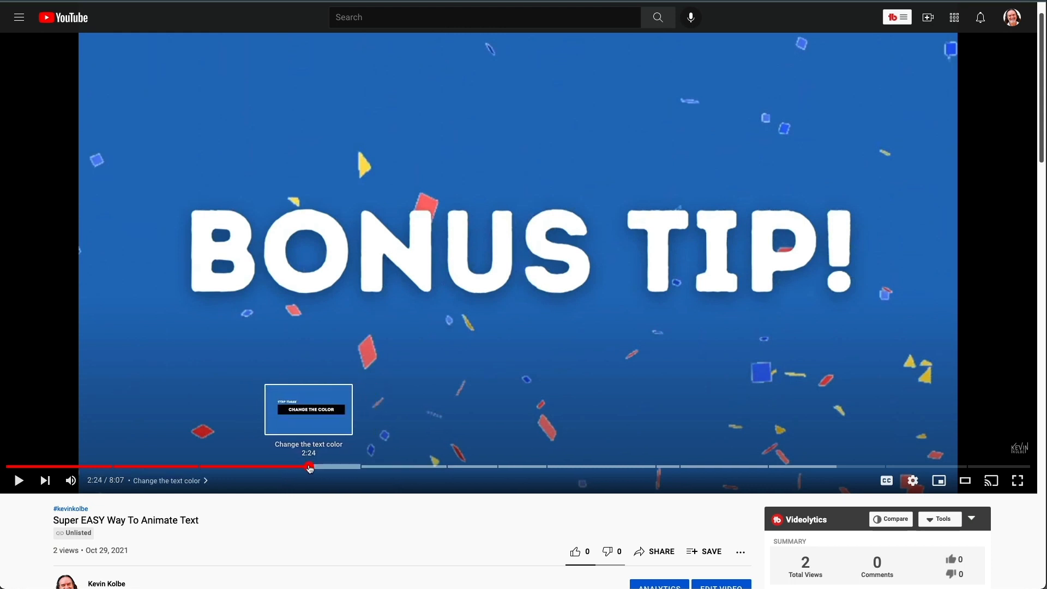
Step: Jump playback to the 'Change the text color' chapter from the timeline
{"action": "left_click", "coordinate": [309, 466]}
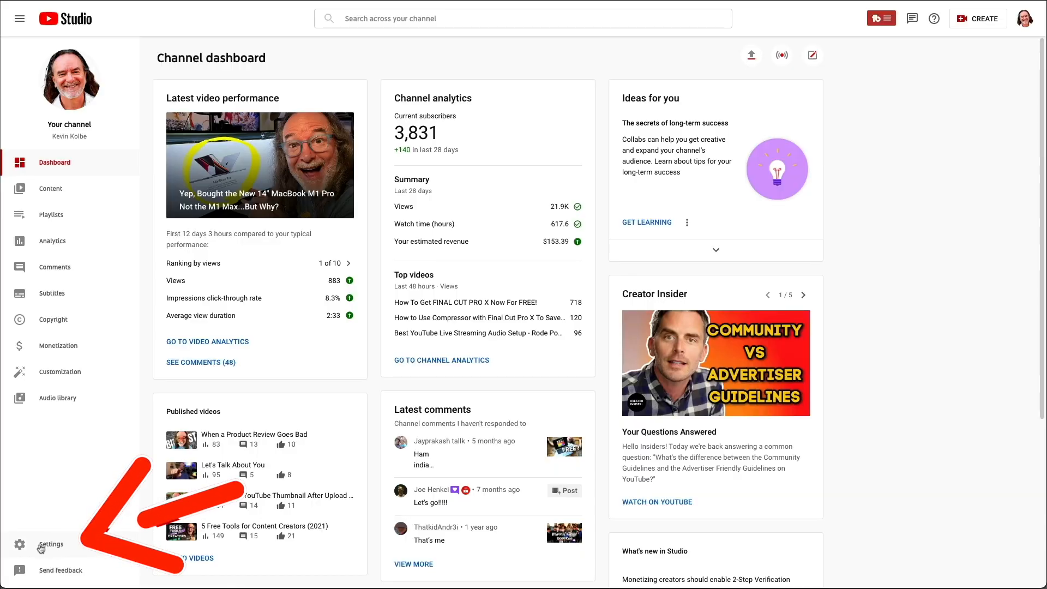
Step: Go to Settings > Upload defaults > Advanced settings for the channel
{"action": "left_click", "coordinate": [50, 543]}
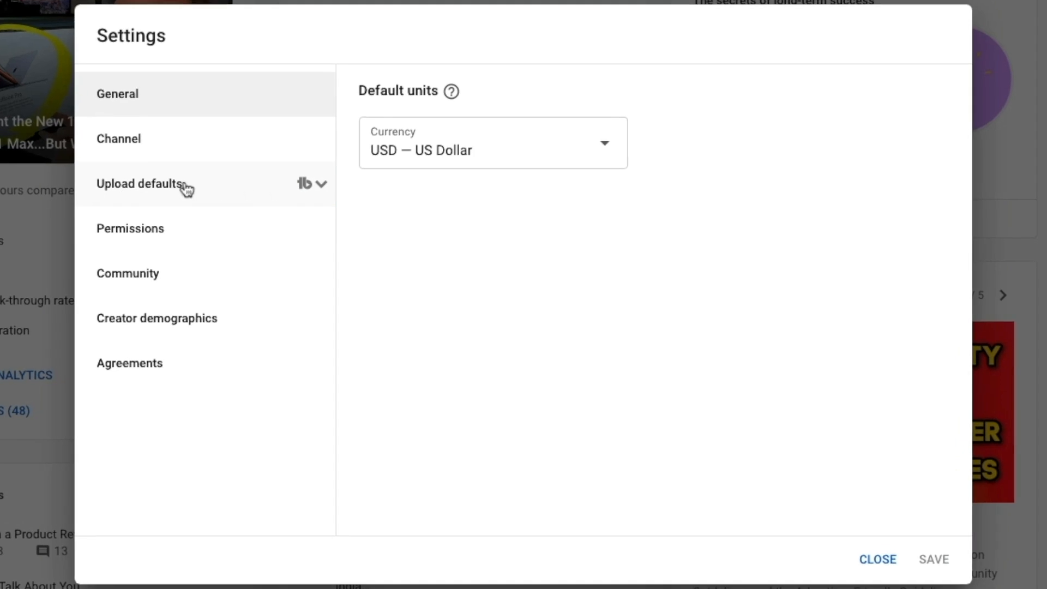
{"action": "left_click", "coordinate": [139, 183]}
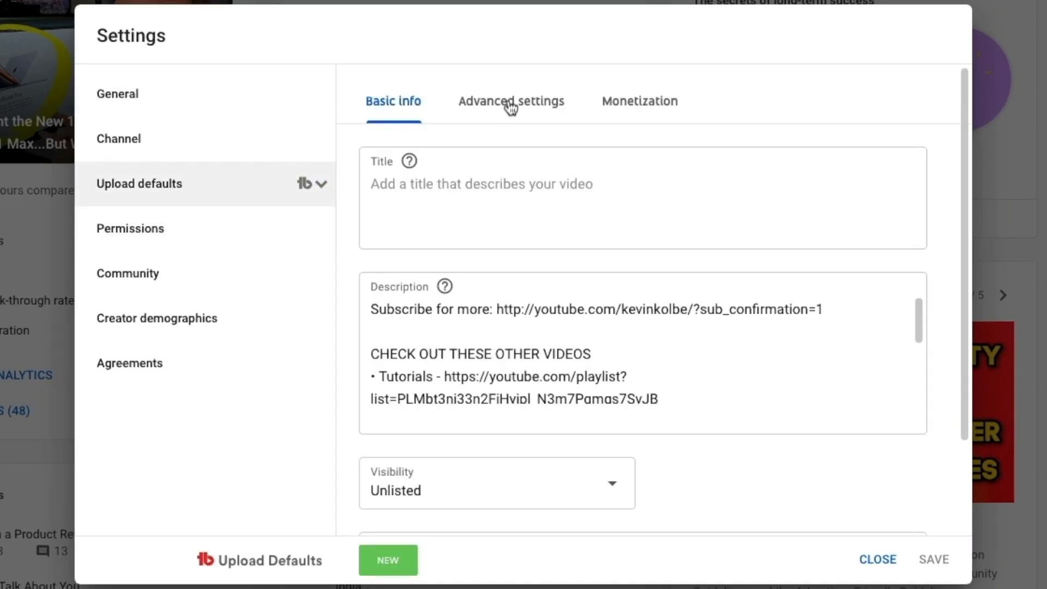
{"action": "left_click", "coordinate": [511, 100]}
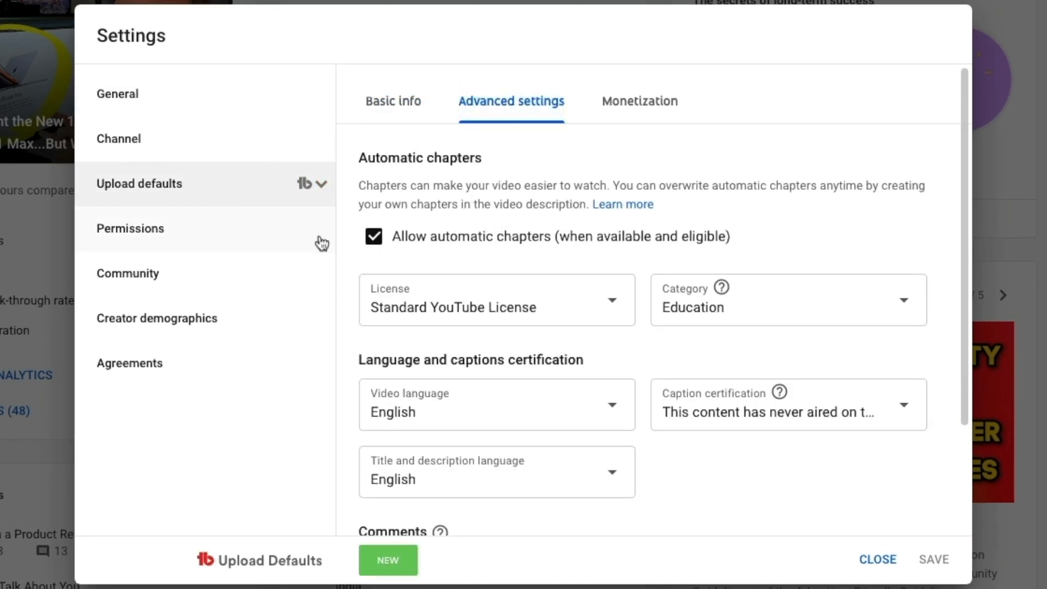
{"action": "mouse_move", "coordinate": [749, 252]}
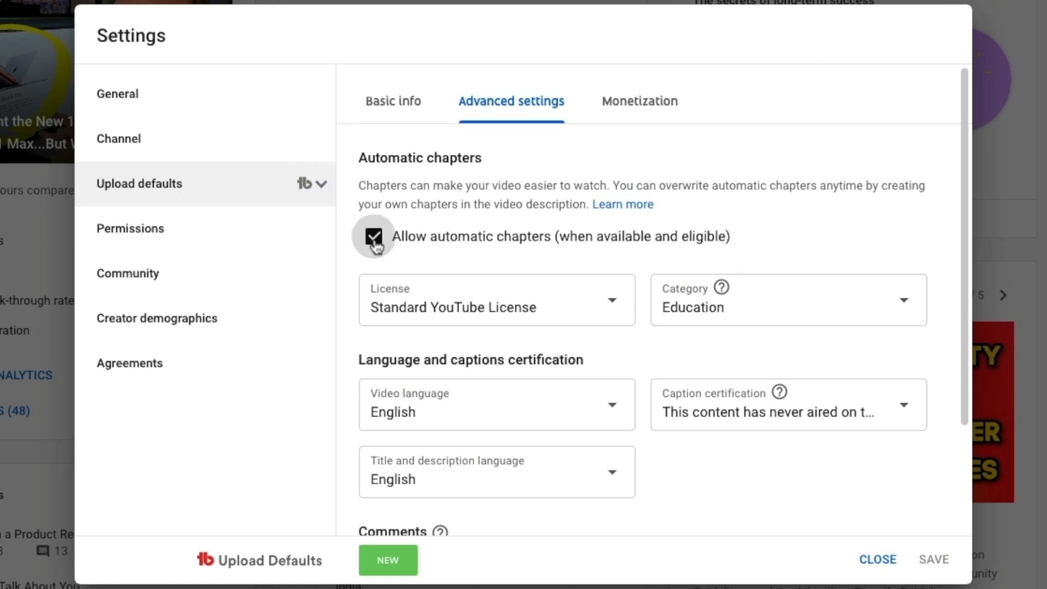
Step: Toggle 'Allow automatic chapters' off and back on, leaving it enabled
{"action": "left_click", "coordinate": [373, 238]}
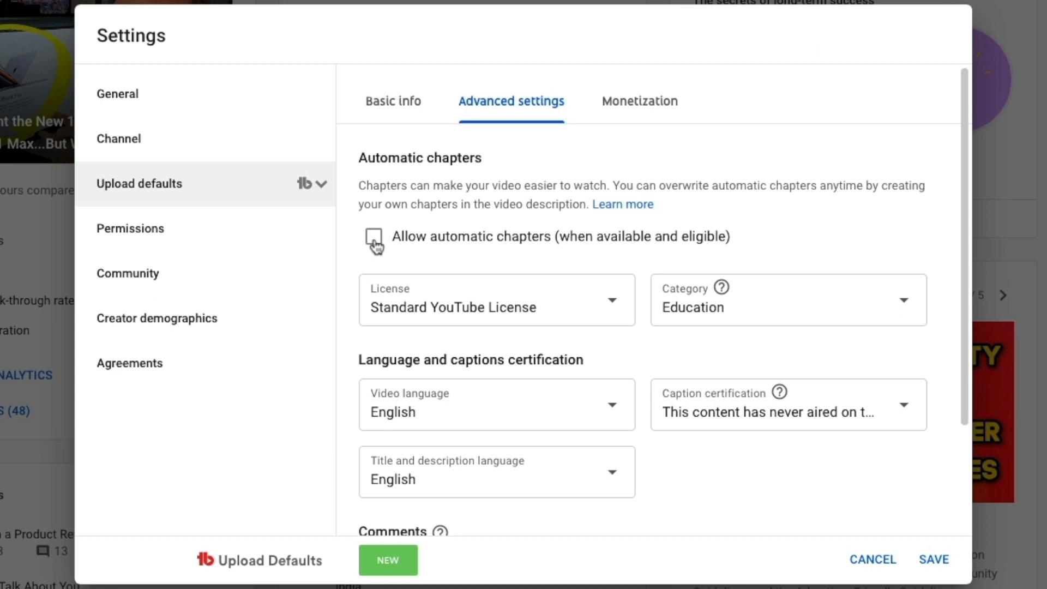
{"action": "left_click", "coordinate": [373, 237]}
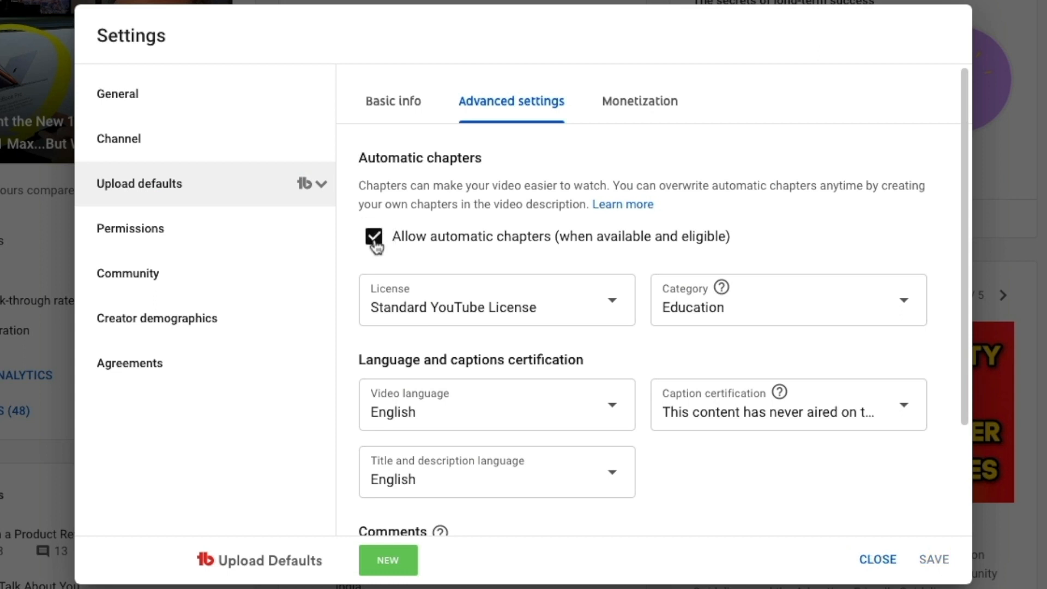